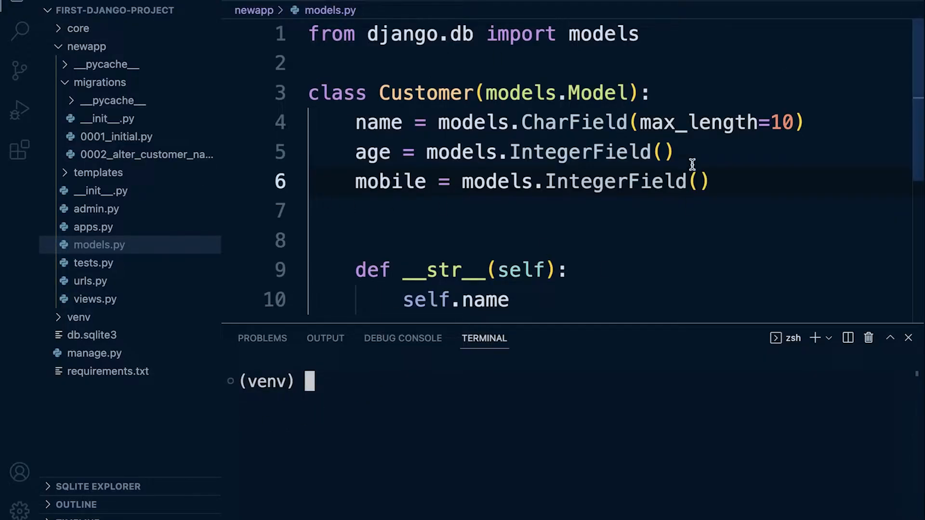
# Step: Run ./manage.py createsuperuser in the integrated terminal
pyautogui.scroll(-3)
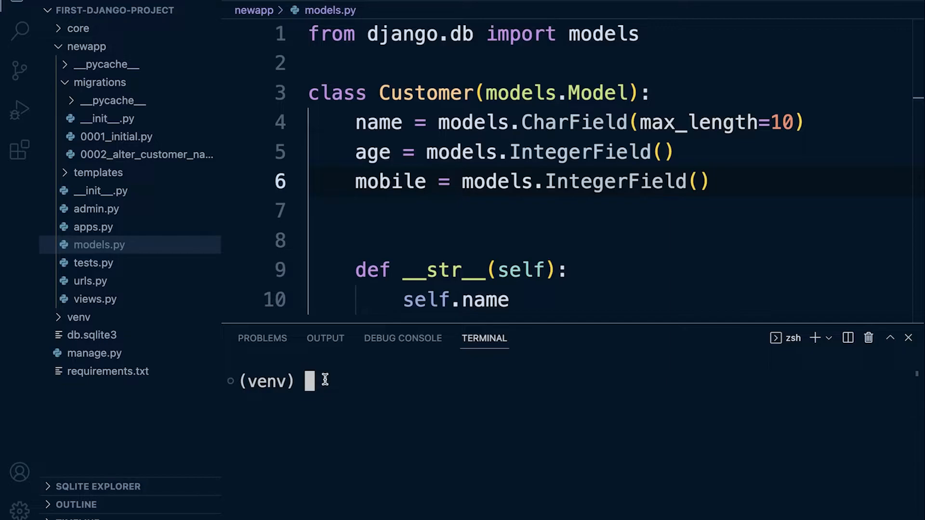
pyautogui.write('p')
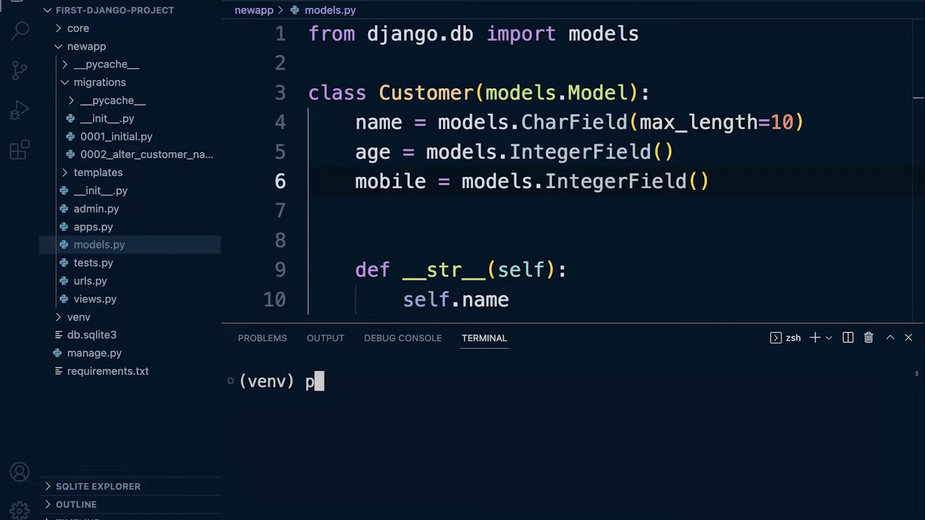
pyautogui.press('Backspace')
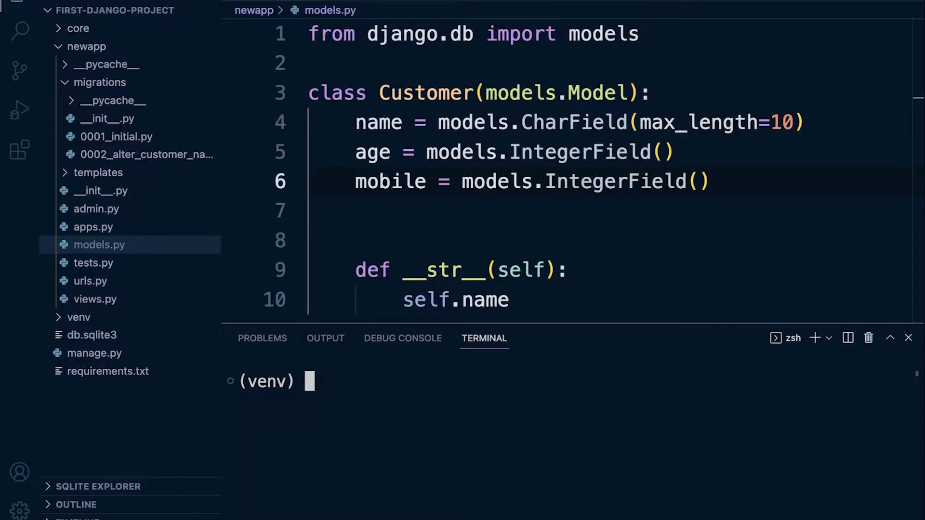
pyautogui.write('./m')
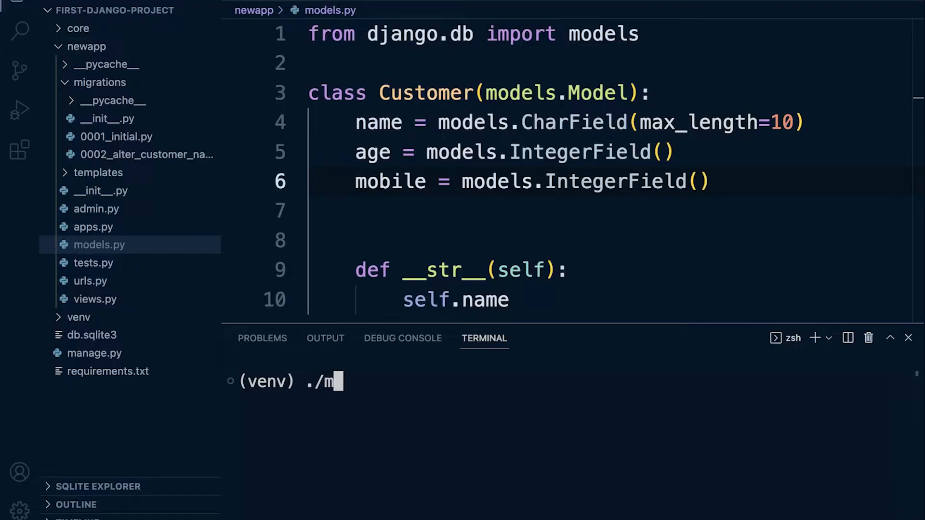
pyautogui.write('anage.py')
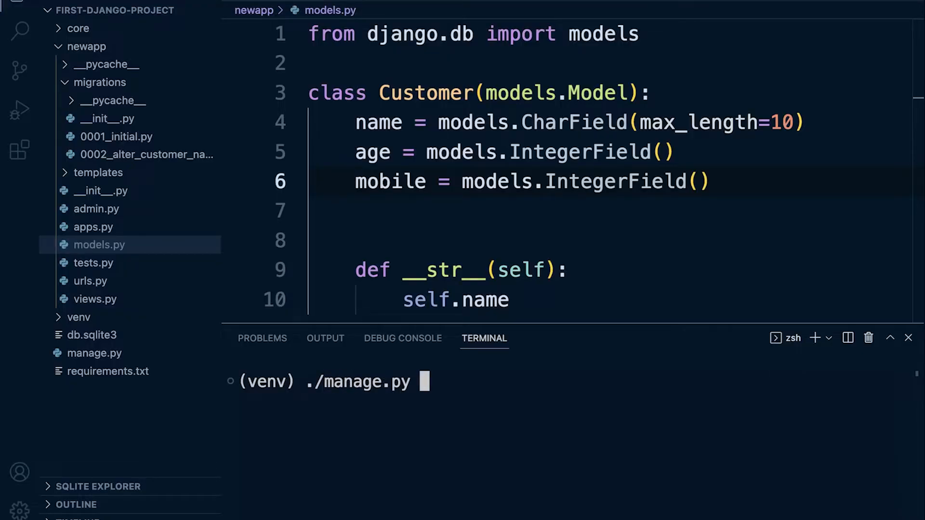
pyautogui.write('c')
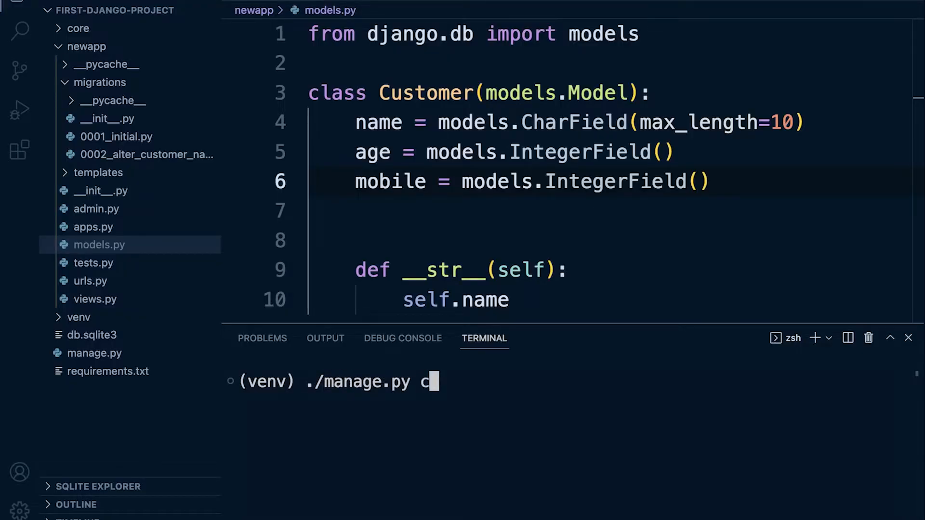
pyautogui.write('reatesuperuser')
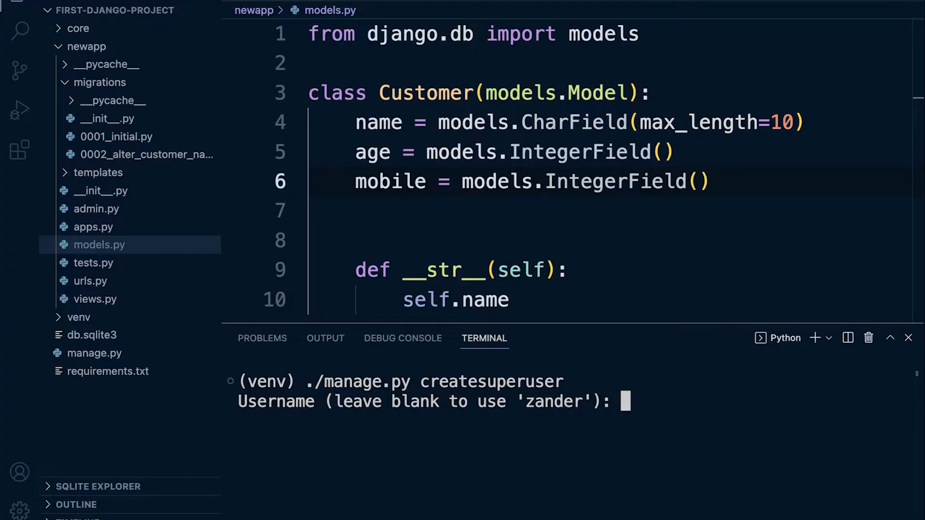
# Step: Name the superuser 'admin', skip the email, and answer y to keep the weak password
pyautogui.write('admin')
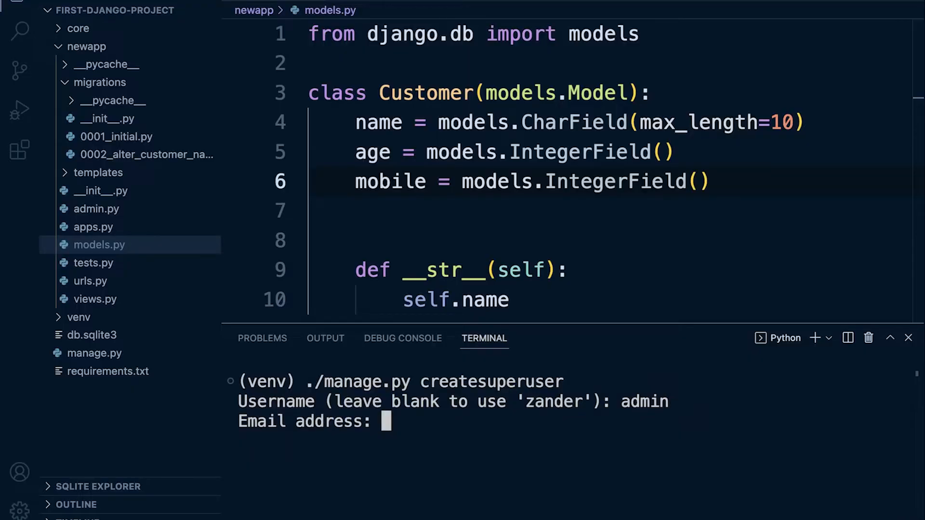
pyautogui.press('Enter')
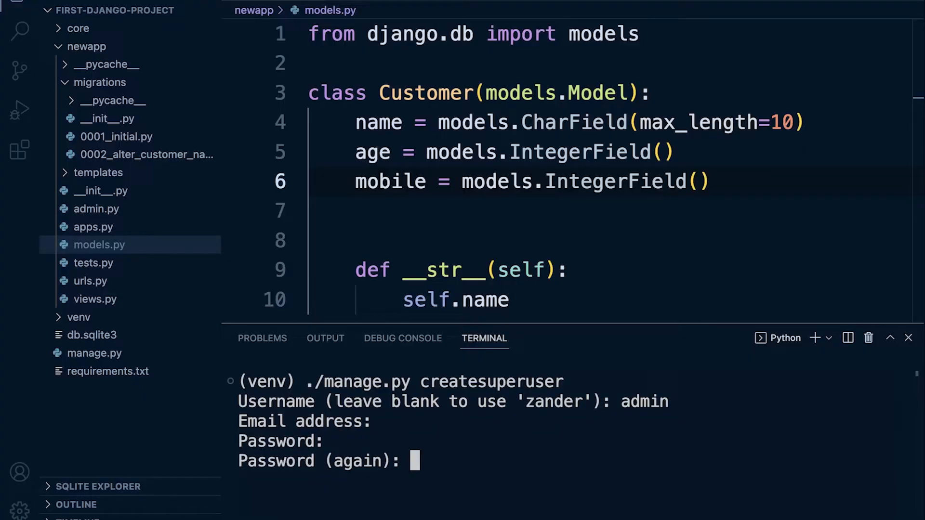
pyautogui.press('Enter')
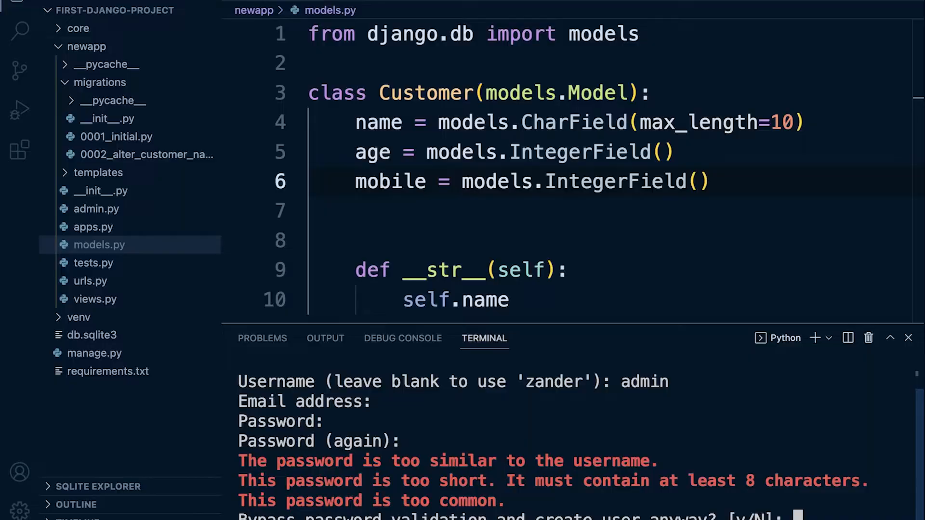
pyautogui.write('y')
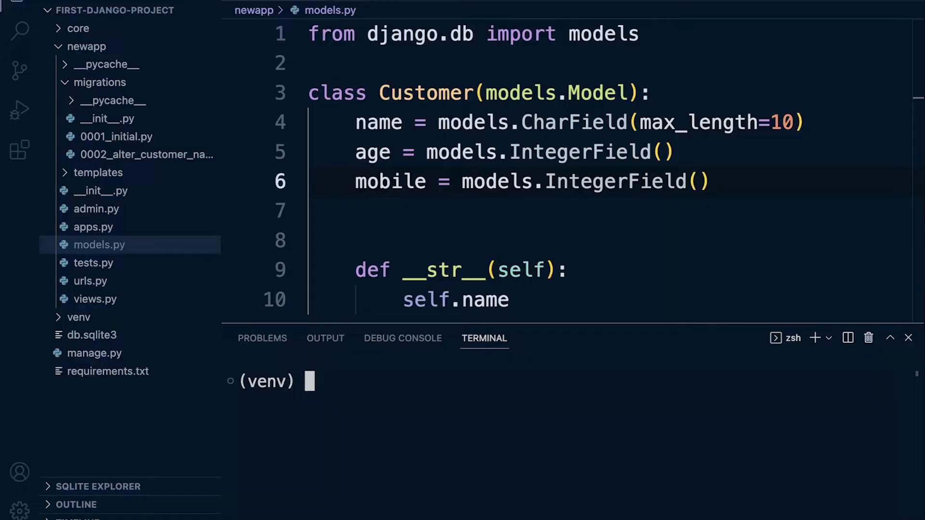
# Step: Open db.sqlite3 in the SQLite explorer and show the auth_user table's admin row
pyautogui.click(93, 334)
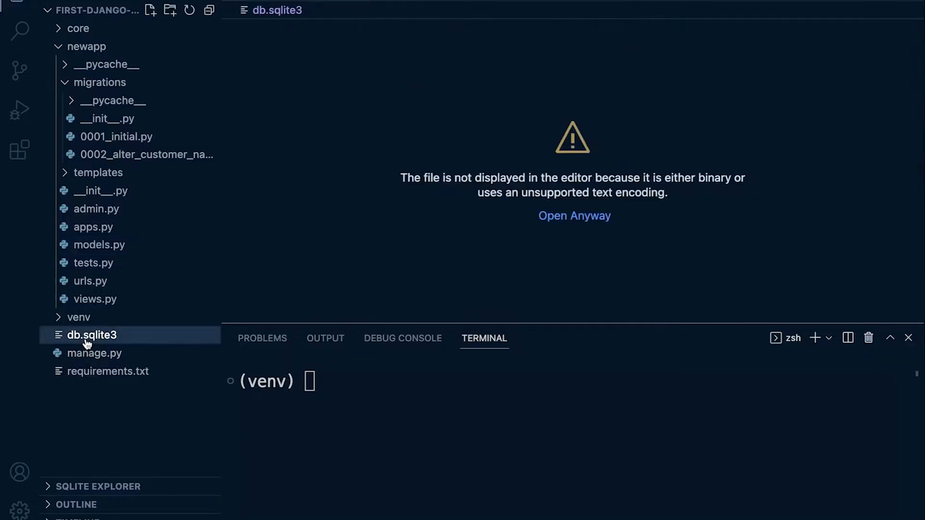
pyautogui.rightClick(92, 334)
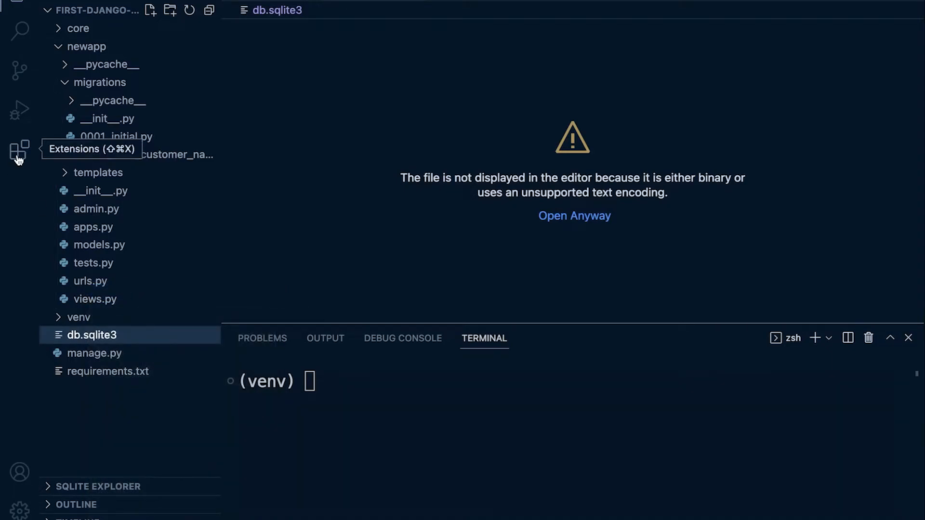
pyautogui.click(98, 486)
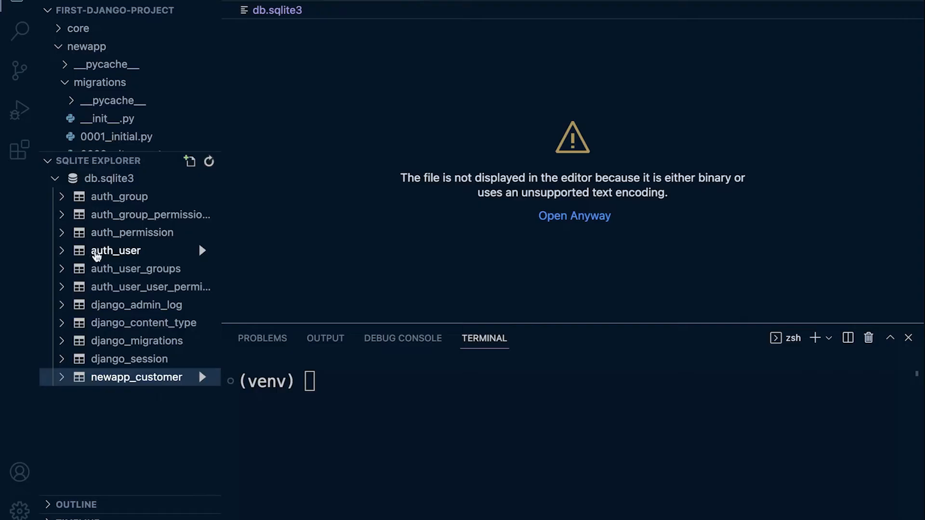
pyautogui.click(116, 251)
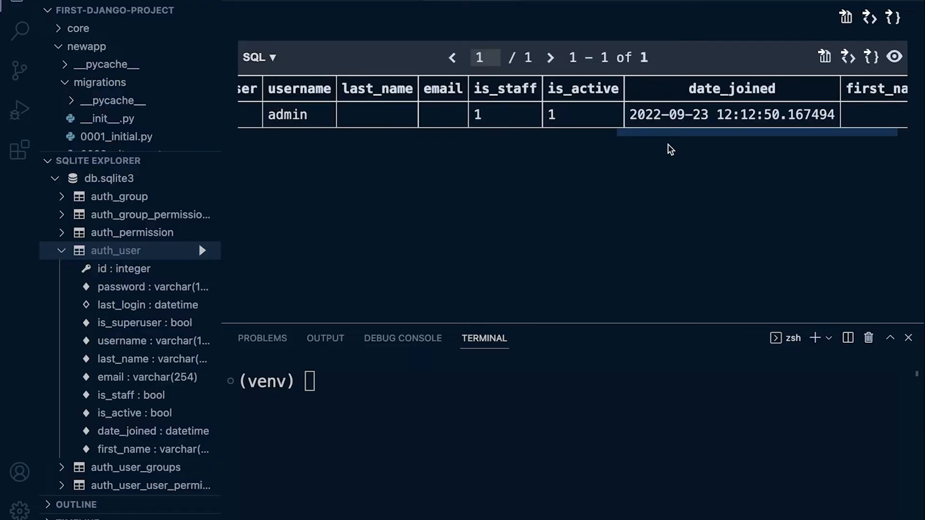
pyautogui.hscroll(-3)
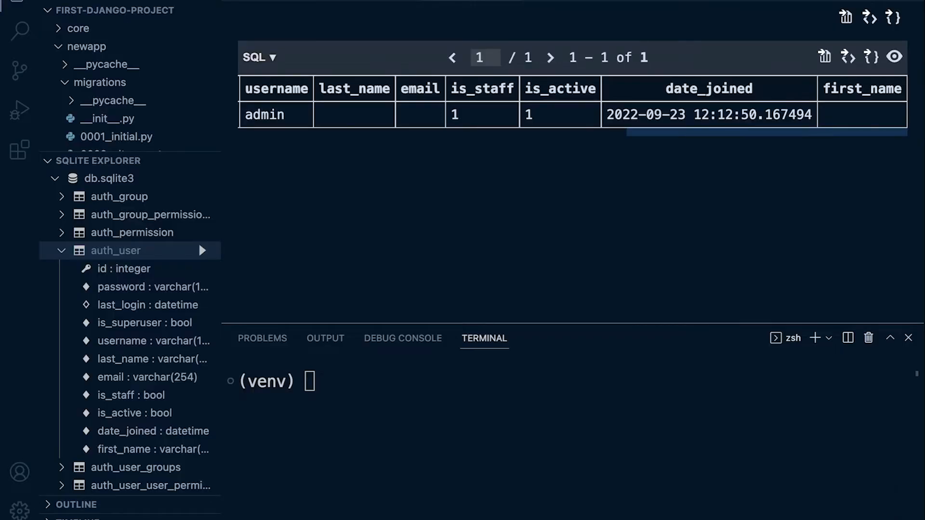
pyautogui.write('pyth')
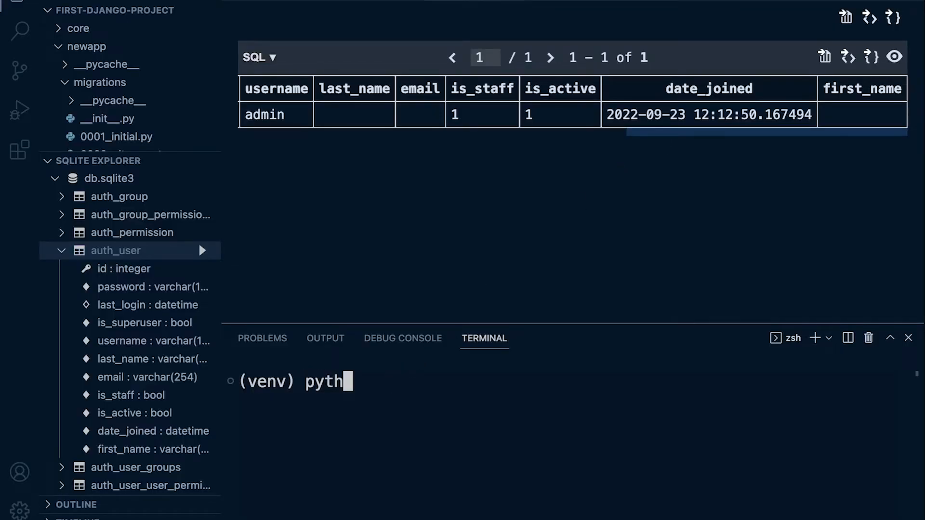
pyautogui.write('on3 manage.py')
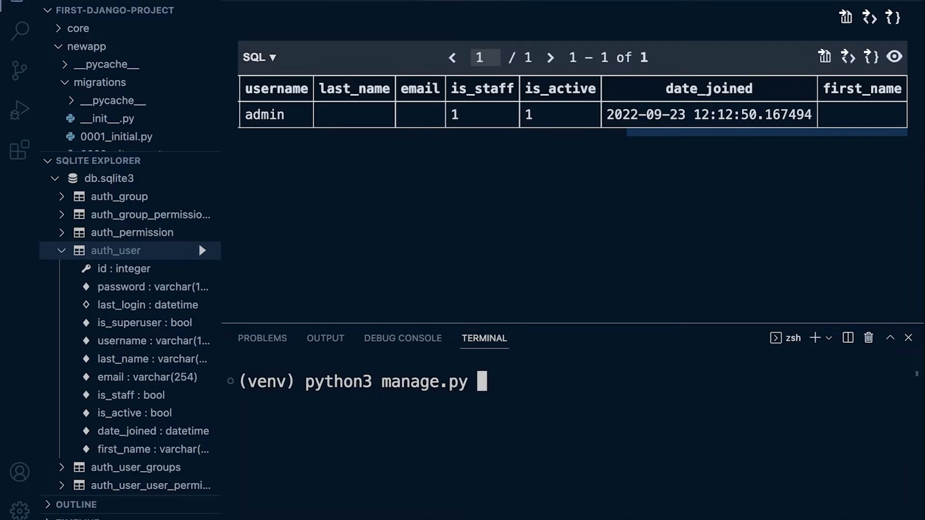
pyautogui.write('runserve')
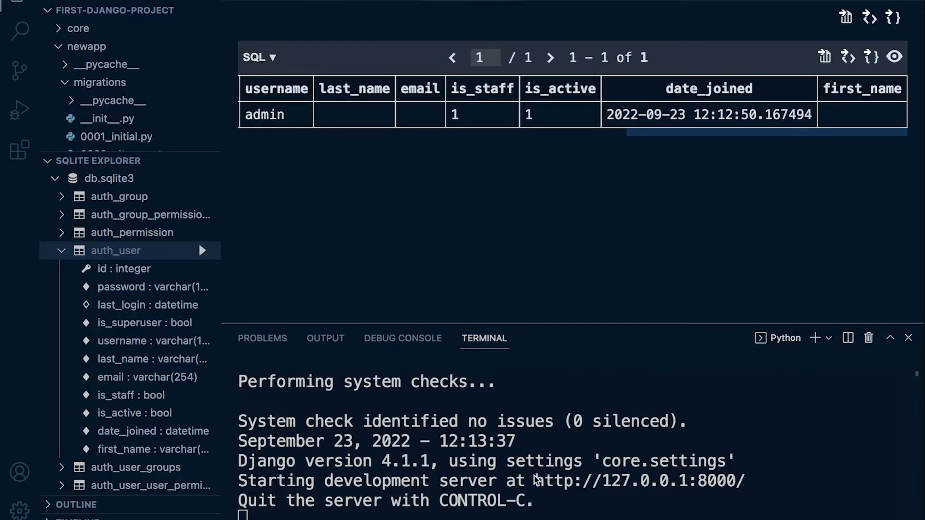
pyautogui.moveTo(538, 481); pyautogui.dragTo(747, 481)
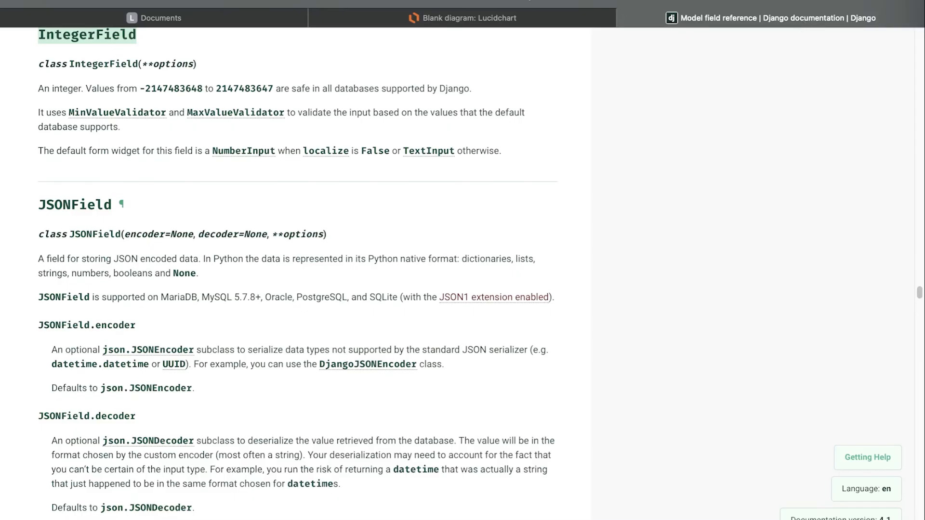
# Step: Navigate Safari to 127.0.0.1:8000/admin/ via the Site administration suggestion
pyautogui.click(771, 17)
pyautogui.write('127.0.0.1:8000/admin/')
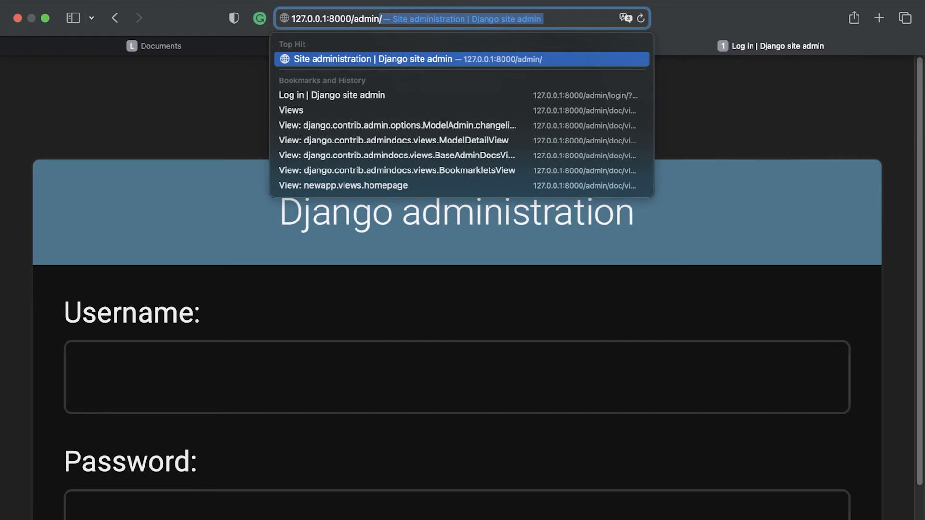
pyautogui.click(453, 377)
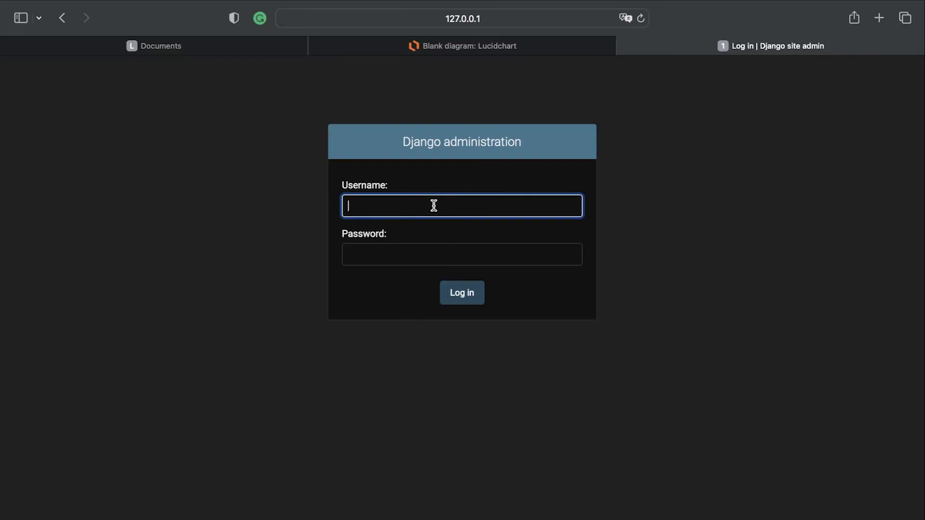
# Step: Log into Django admin as 'admin' and reach the Site administration page
pyautogui.write('admin')
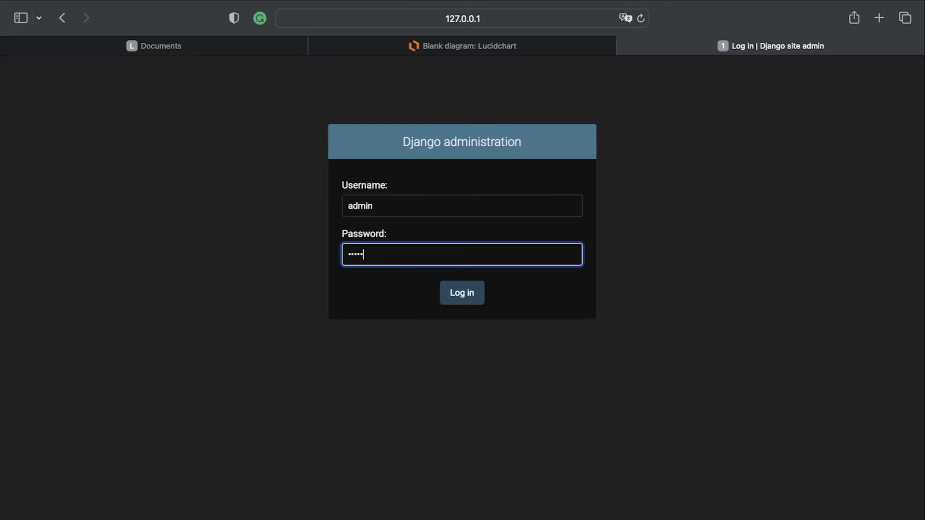
pyautogui.click(461, 292)
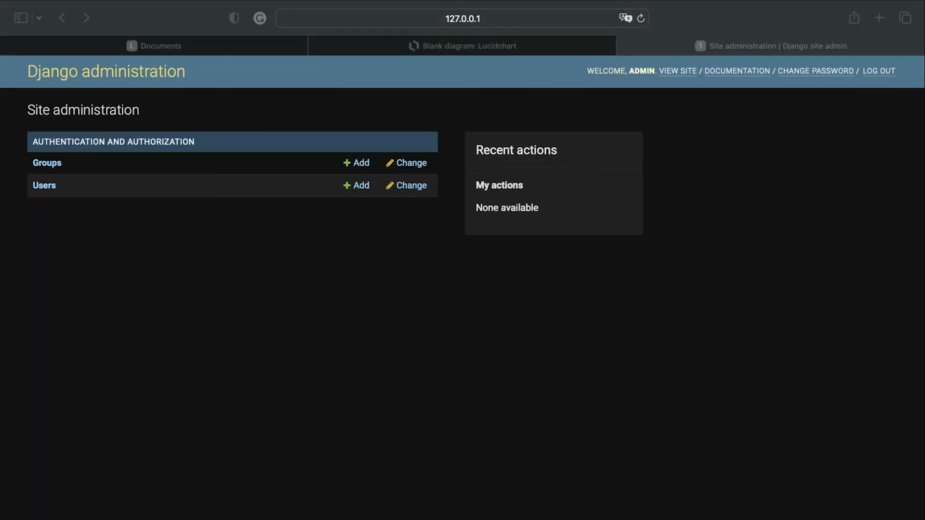
pyautogui.moveTo(145, 285)
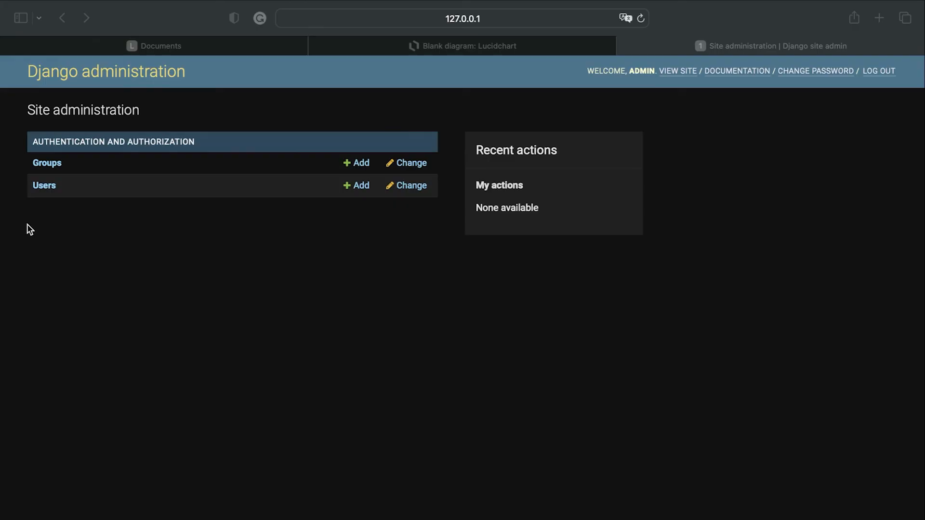
pyautogui.moveTo(414, 175)
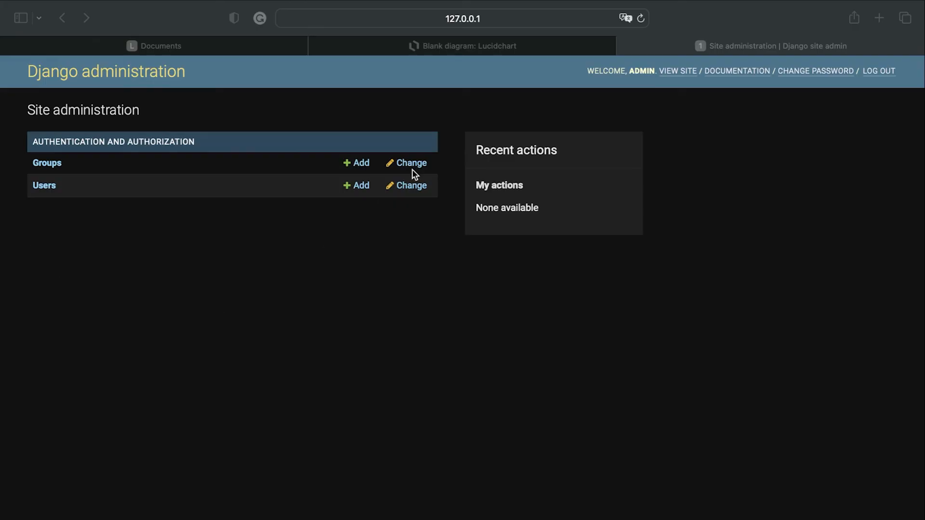